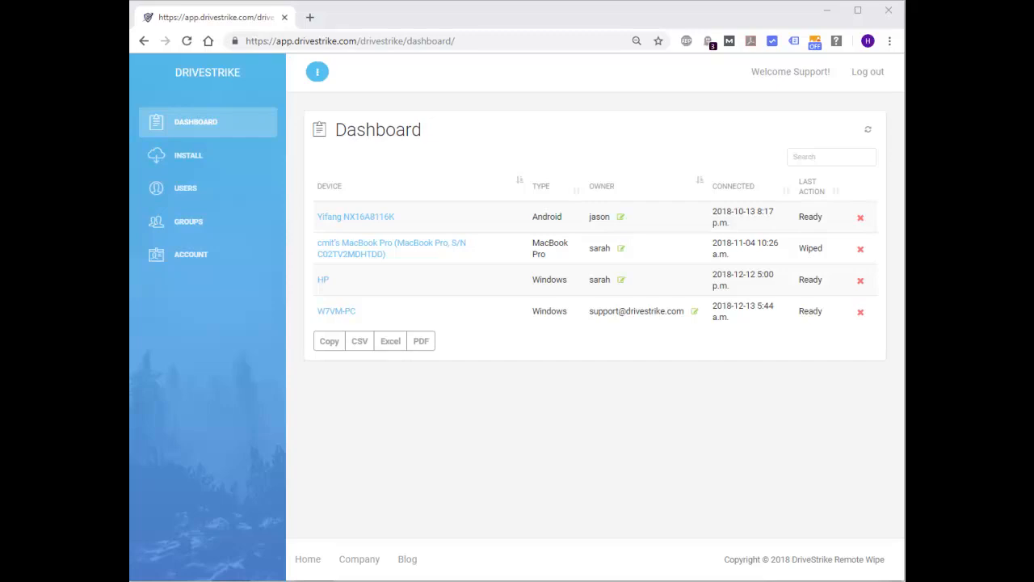
mouse_move(550, 248)
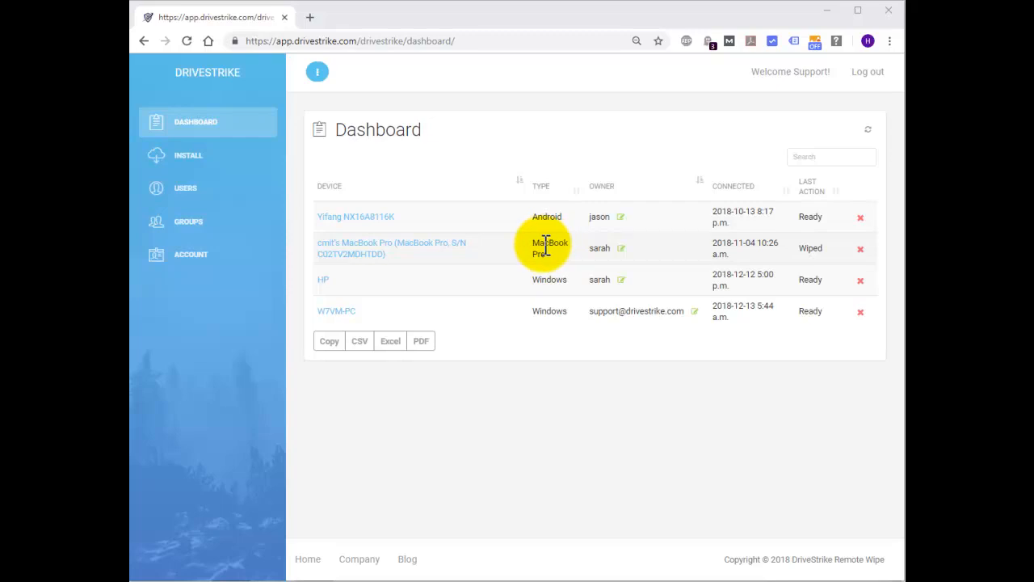
mouse_move(590, 215)
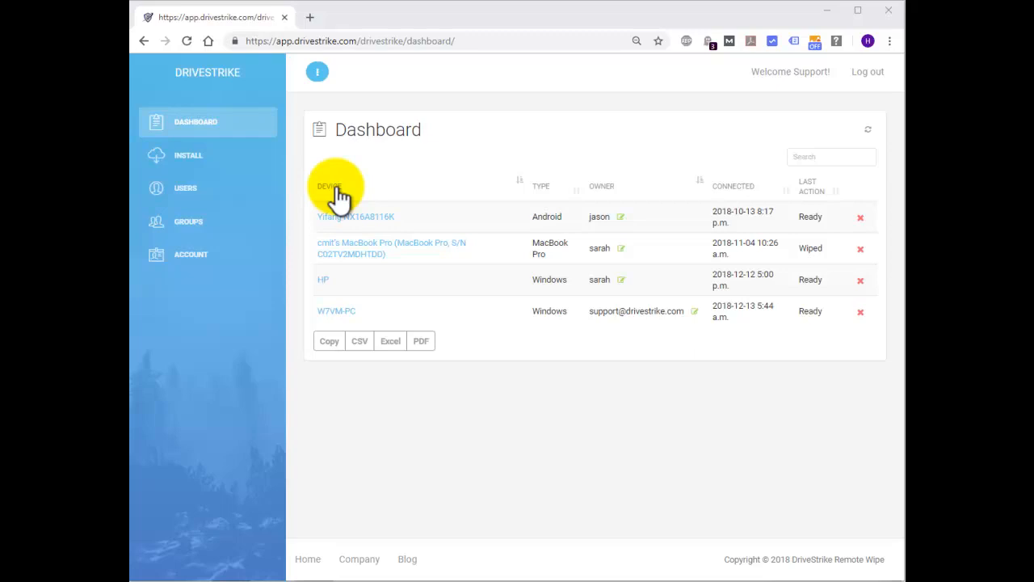
mouse_move(376, 190)
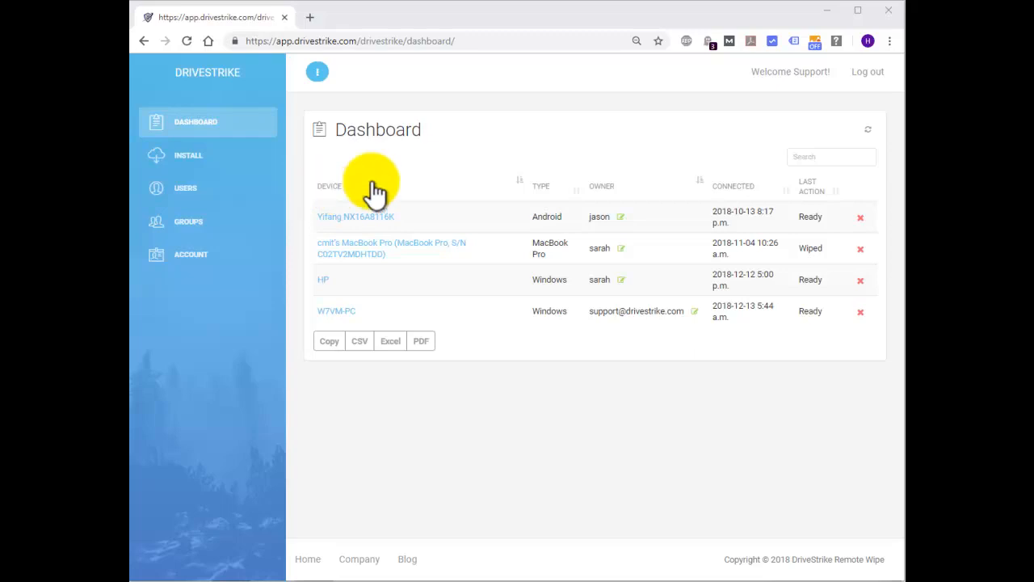
mouse_move(557, 198)
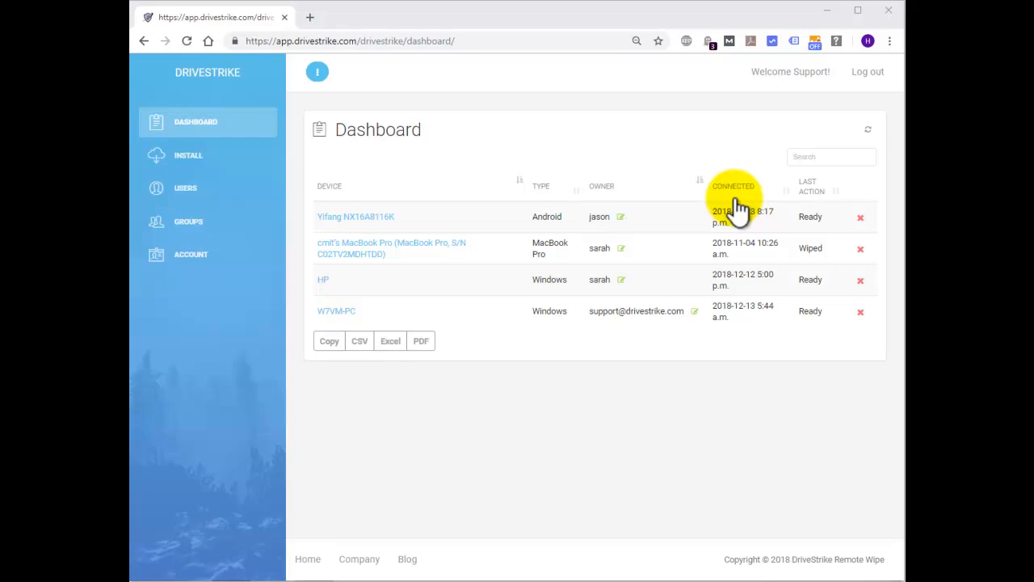
mouse_move(836, 198)
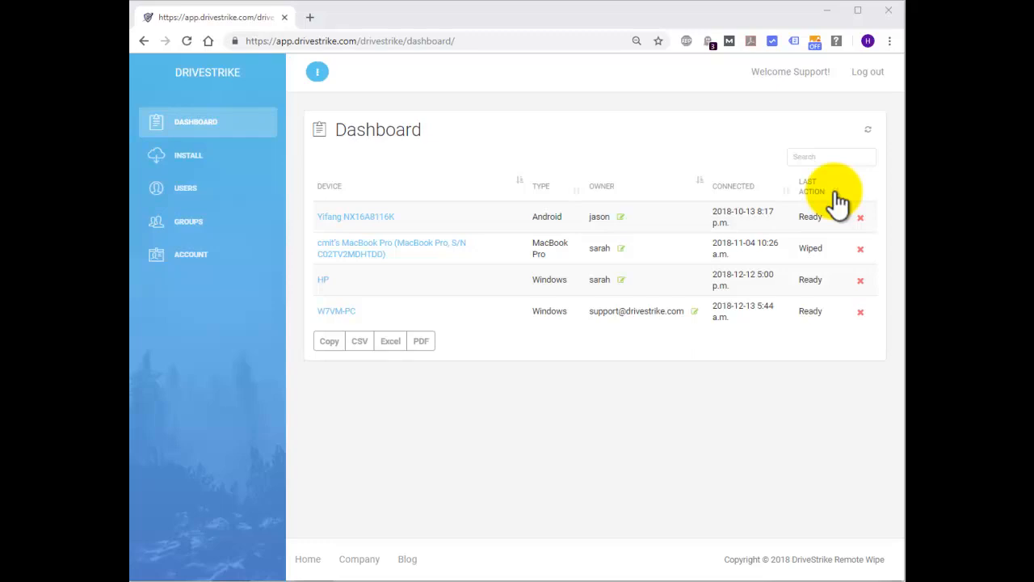
mouse_move(743, 190)
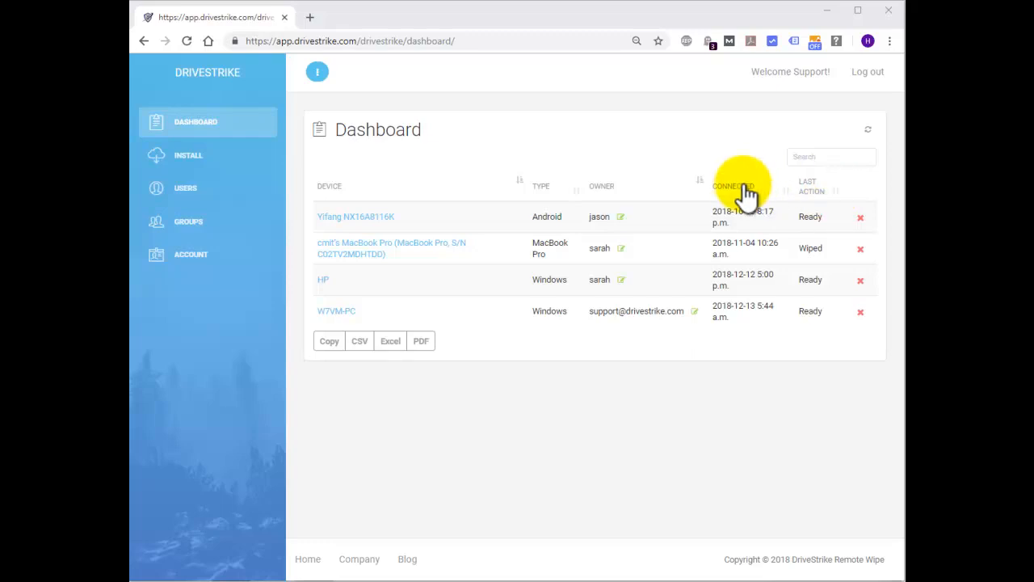
mouse_move(695, 220)
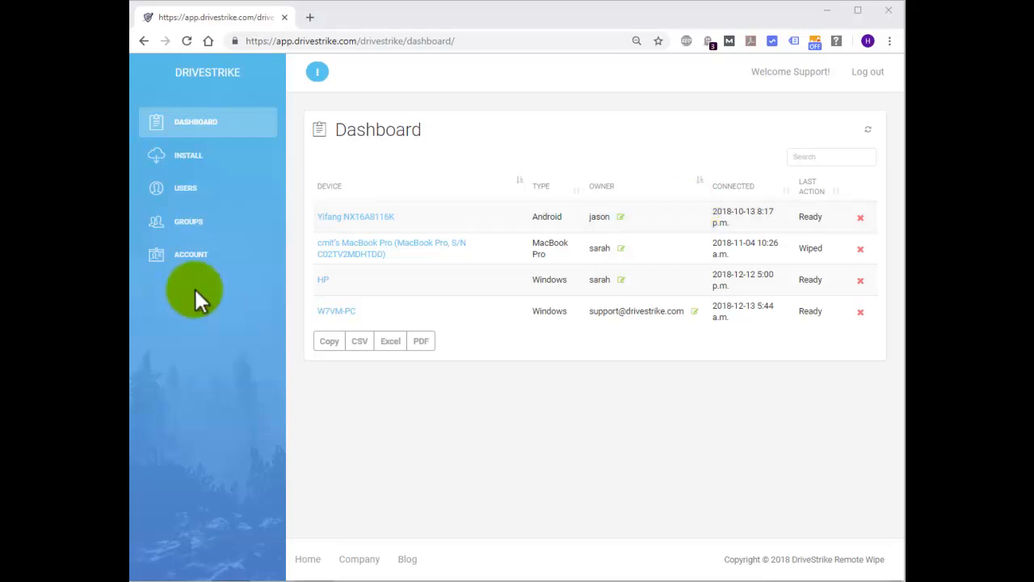
mouse_move(729, 314)
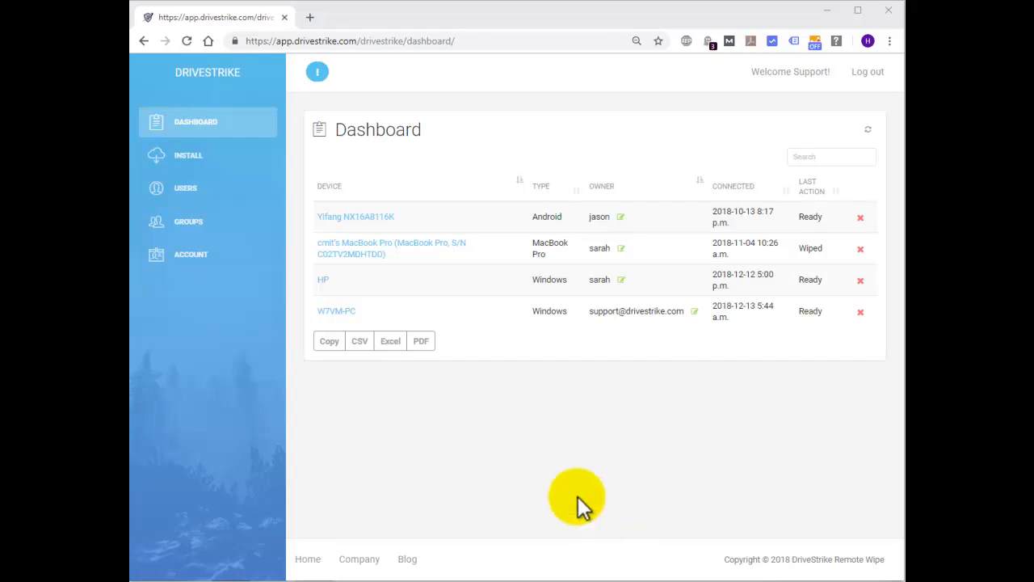
mouse_move(336, 310)
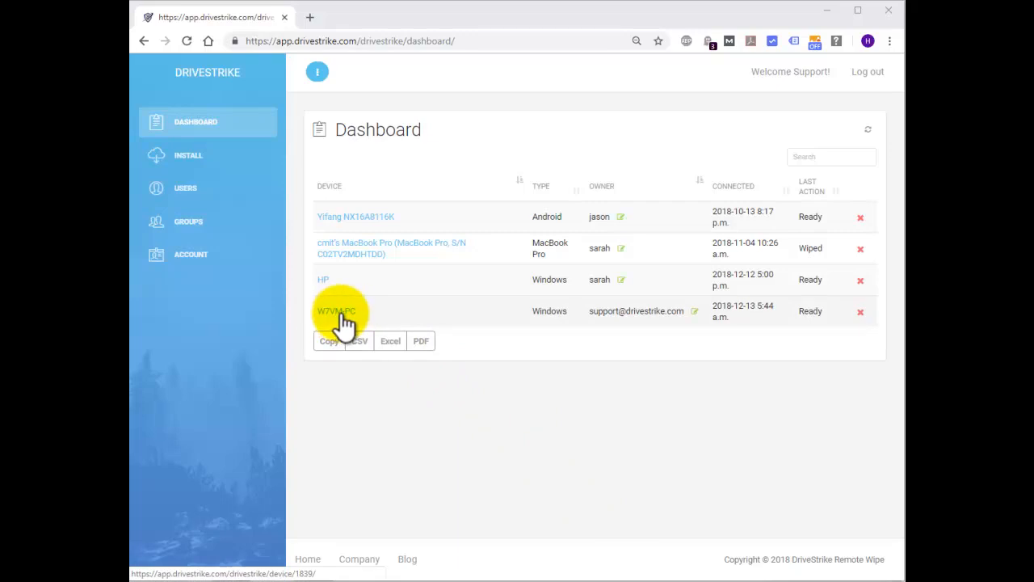
Step: Open the W7VM-PC device page from the Dashboard to view its Windows 7 Professional details
click(335, 310)
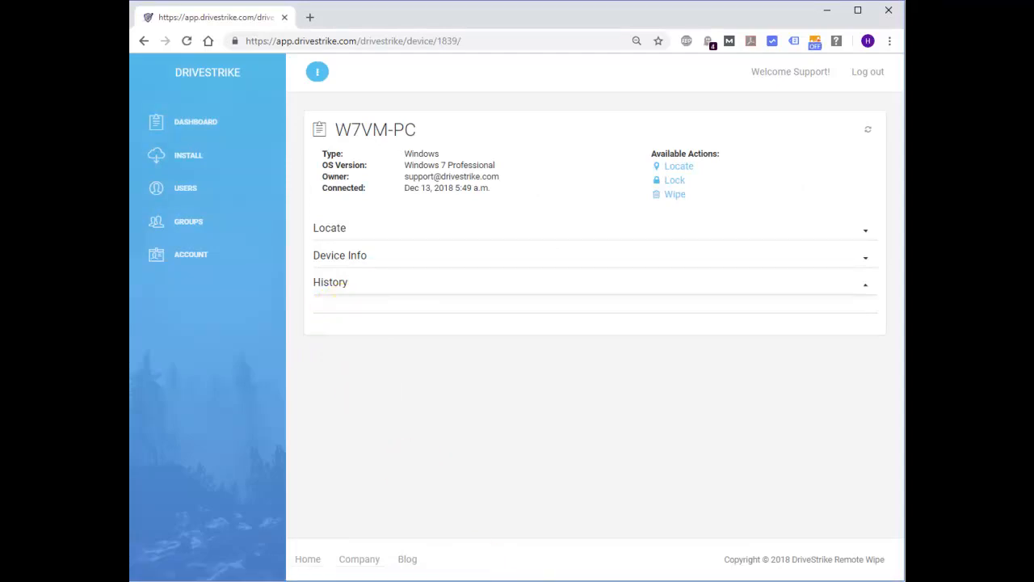
mouse_move(578, 314)
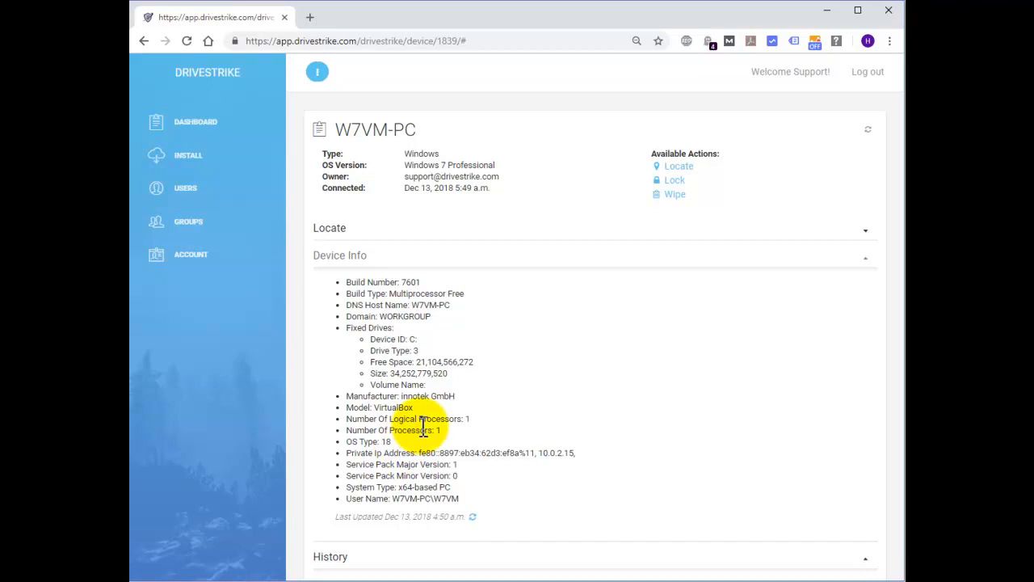
mouse_move(521, 509)
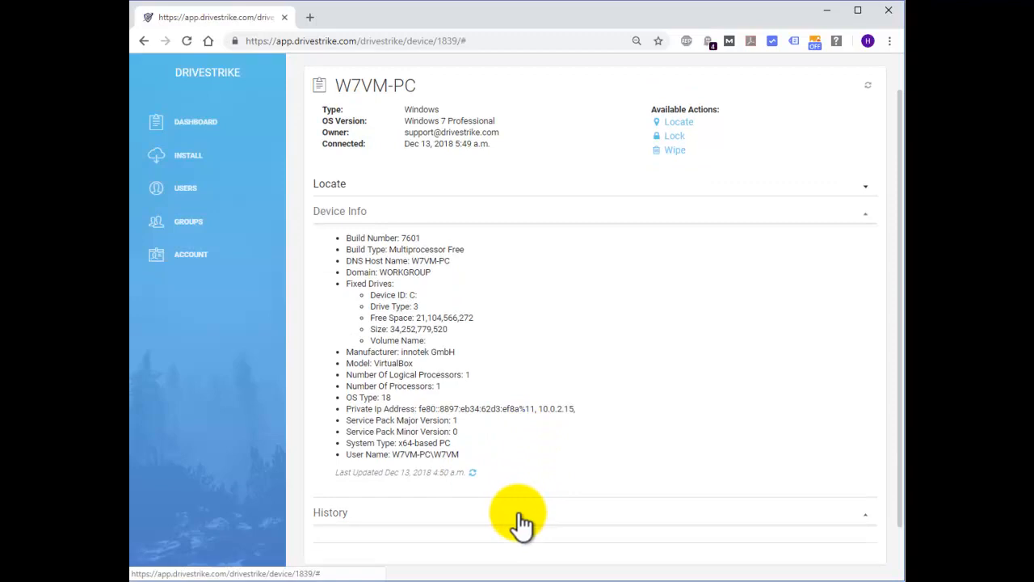
mouse_move(521, 242)
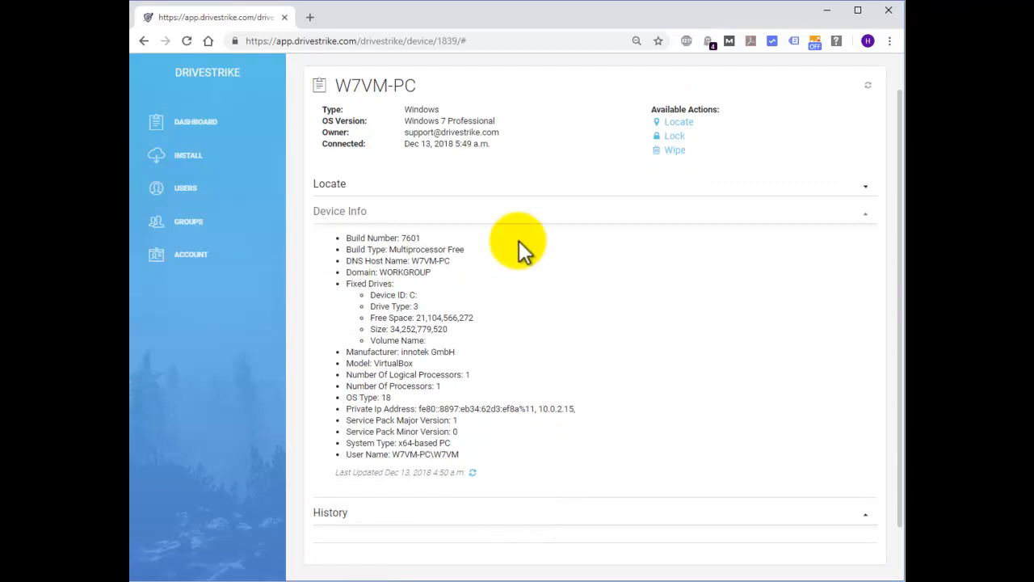
Step: Expand the Locate section to map W7VM-PC's location near Kalispell
click(330, 183)
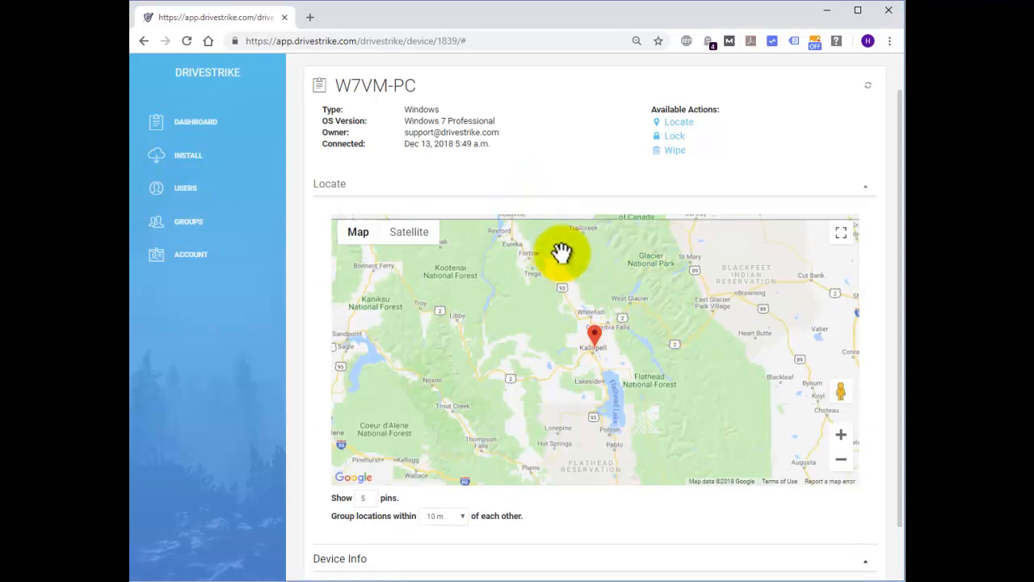
mouse_move(695, 202)
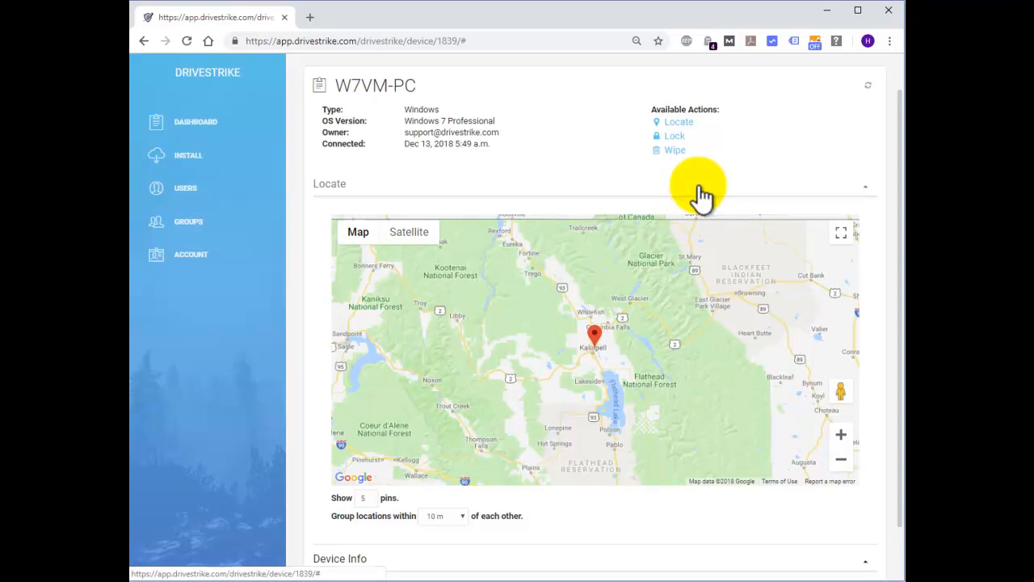
Step: Collapse the Locate section on the reloaded W7VM-PC page
click(329, 184)
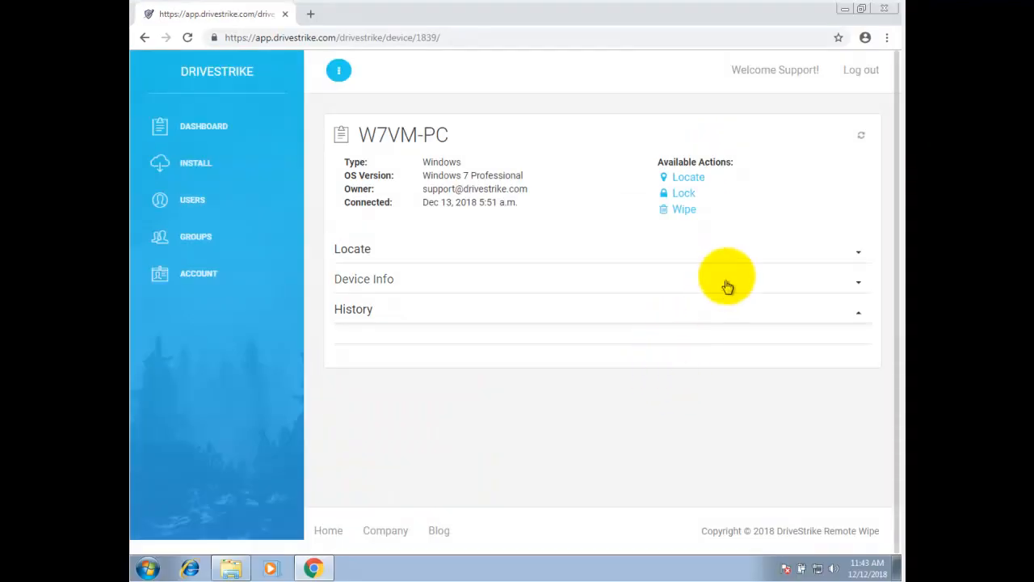
mouse_move(710, 202)
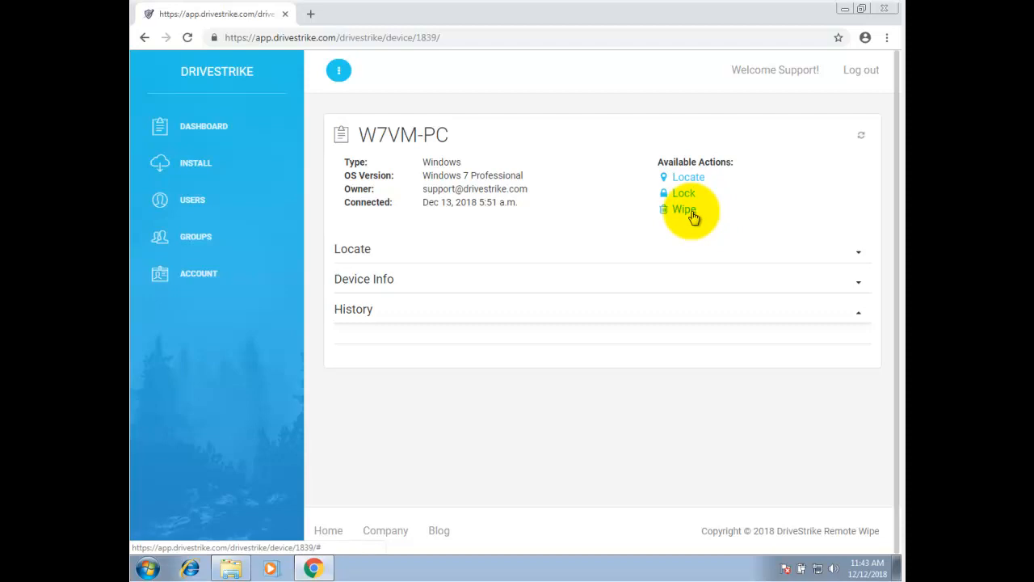
Step: Wipe W7VM-PC, confirming with the DriveStrike password in the Wipe Device? dialog
click(684, 209)
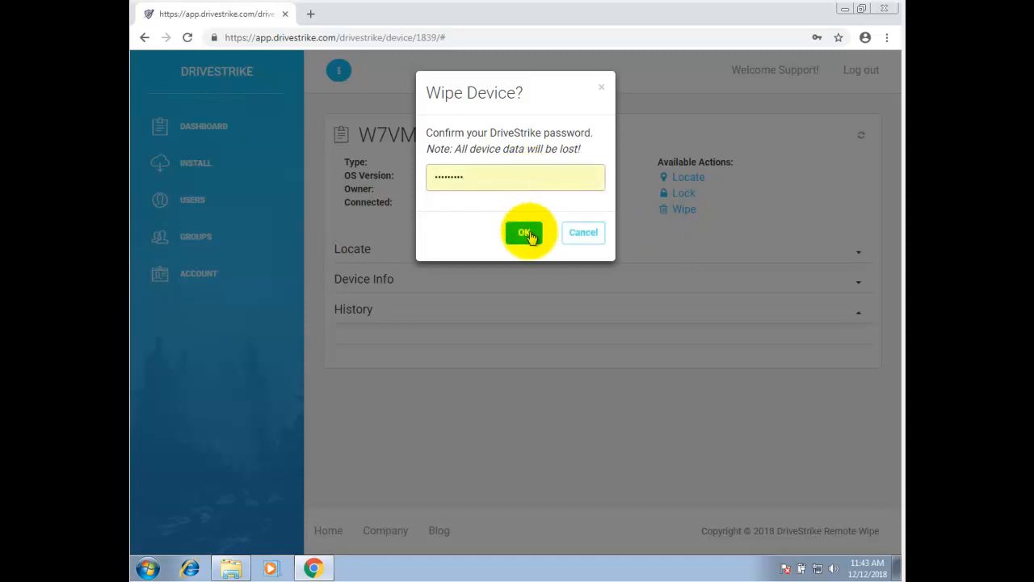
click(524, 233)
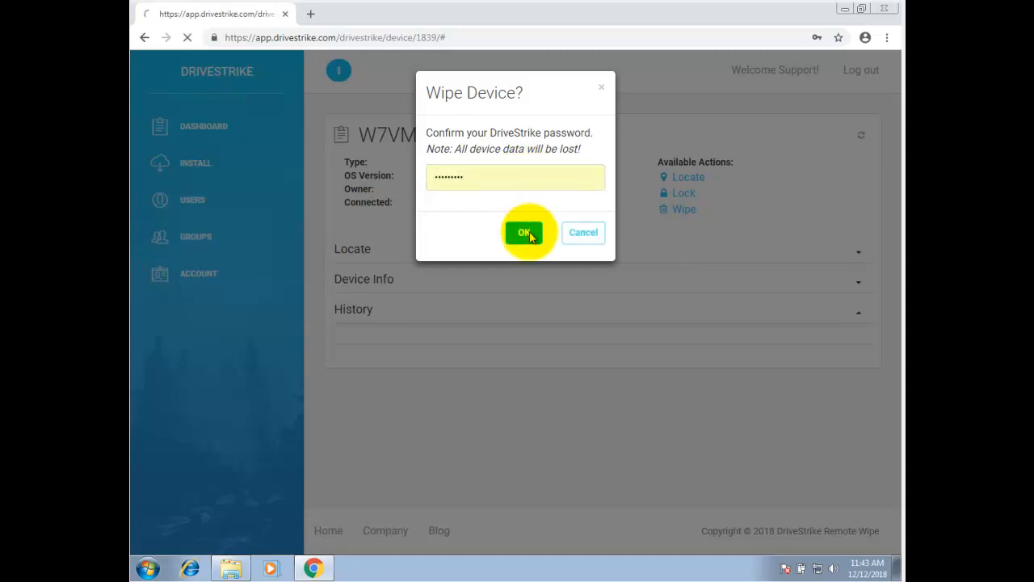
click(524, 233)
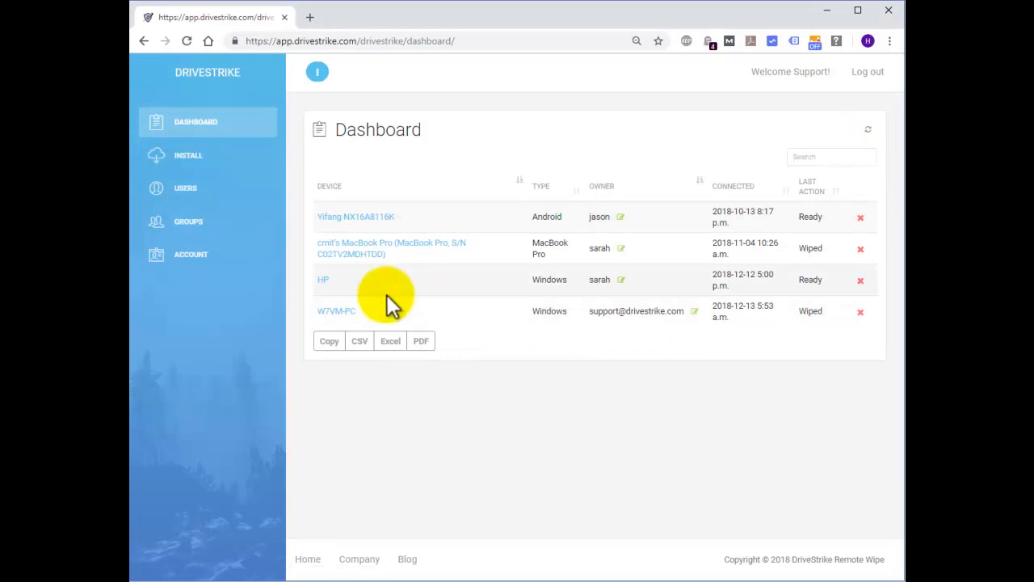
Step: Open W7VM-PC's page to confirm its Wiped last action at 5:53 a.m
click(336, 310)
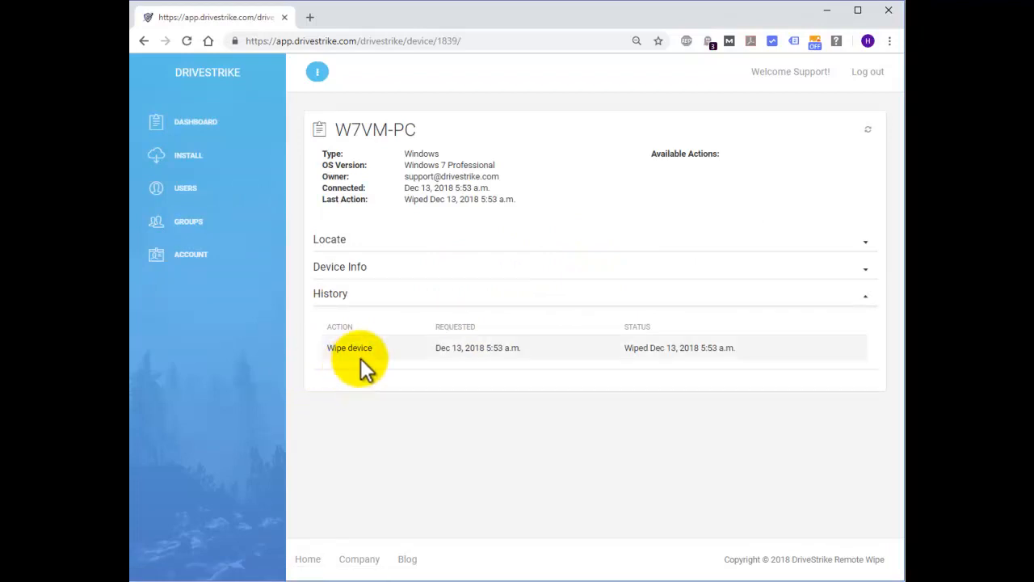
mouse_move(359, 354)
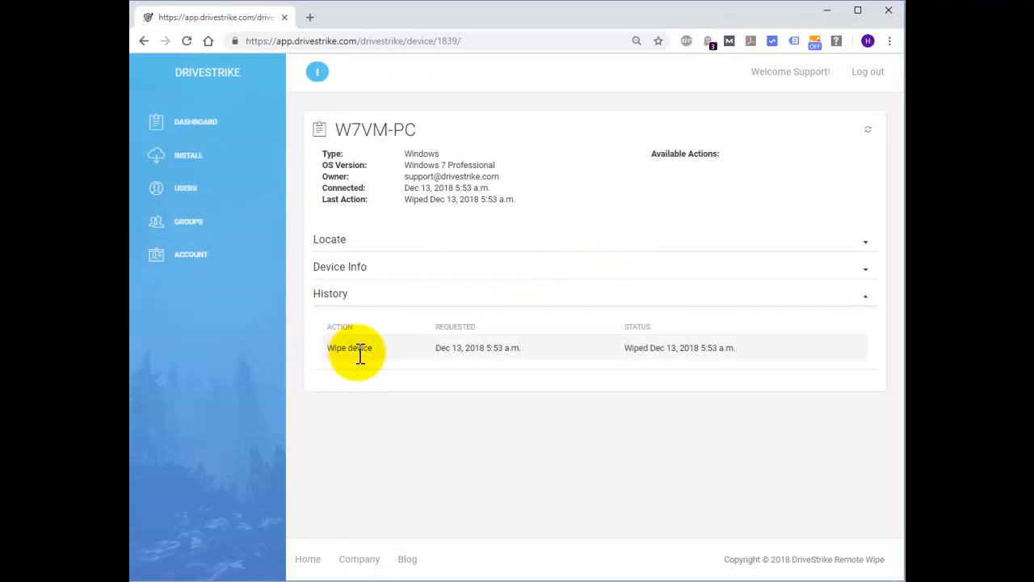
mouse_move(459, 355)
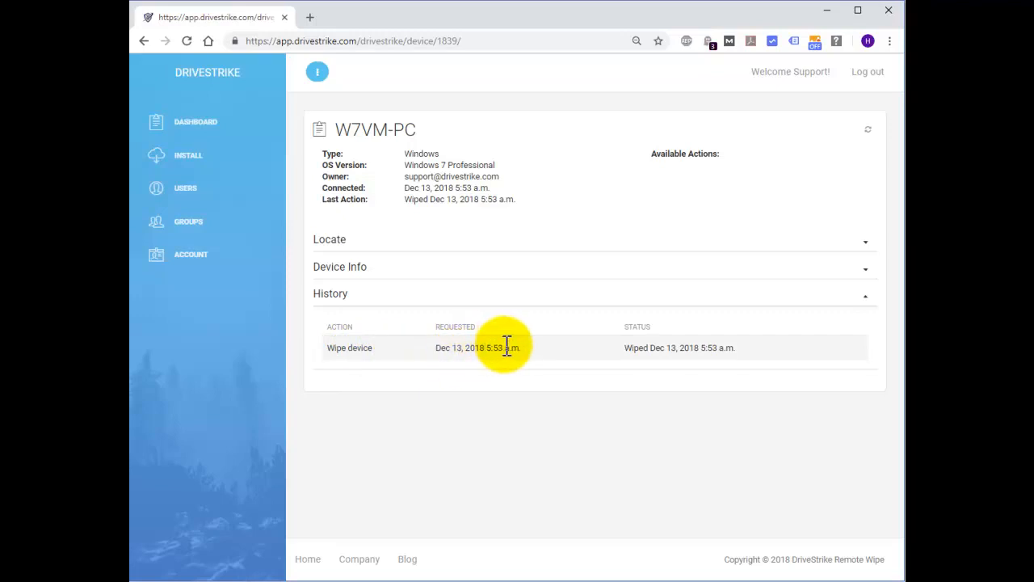
mouse_move(719, 352)
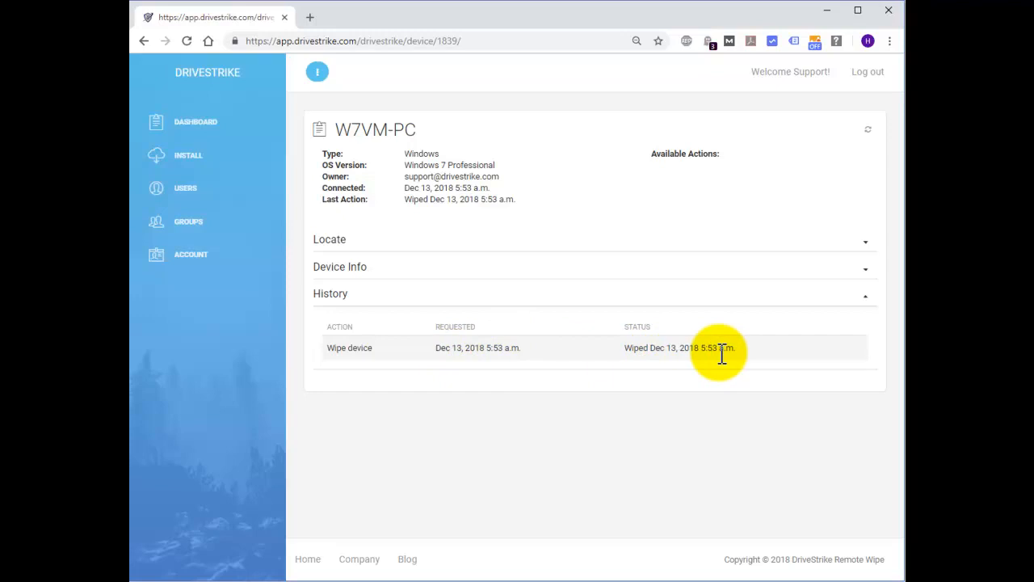
mouse_move(711, 360)
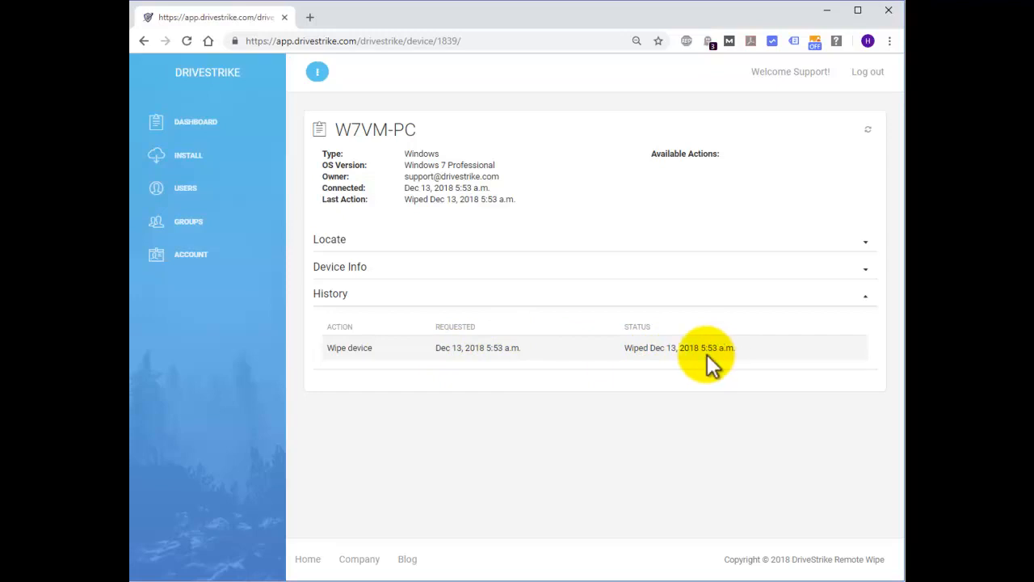